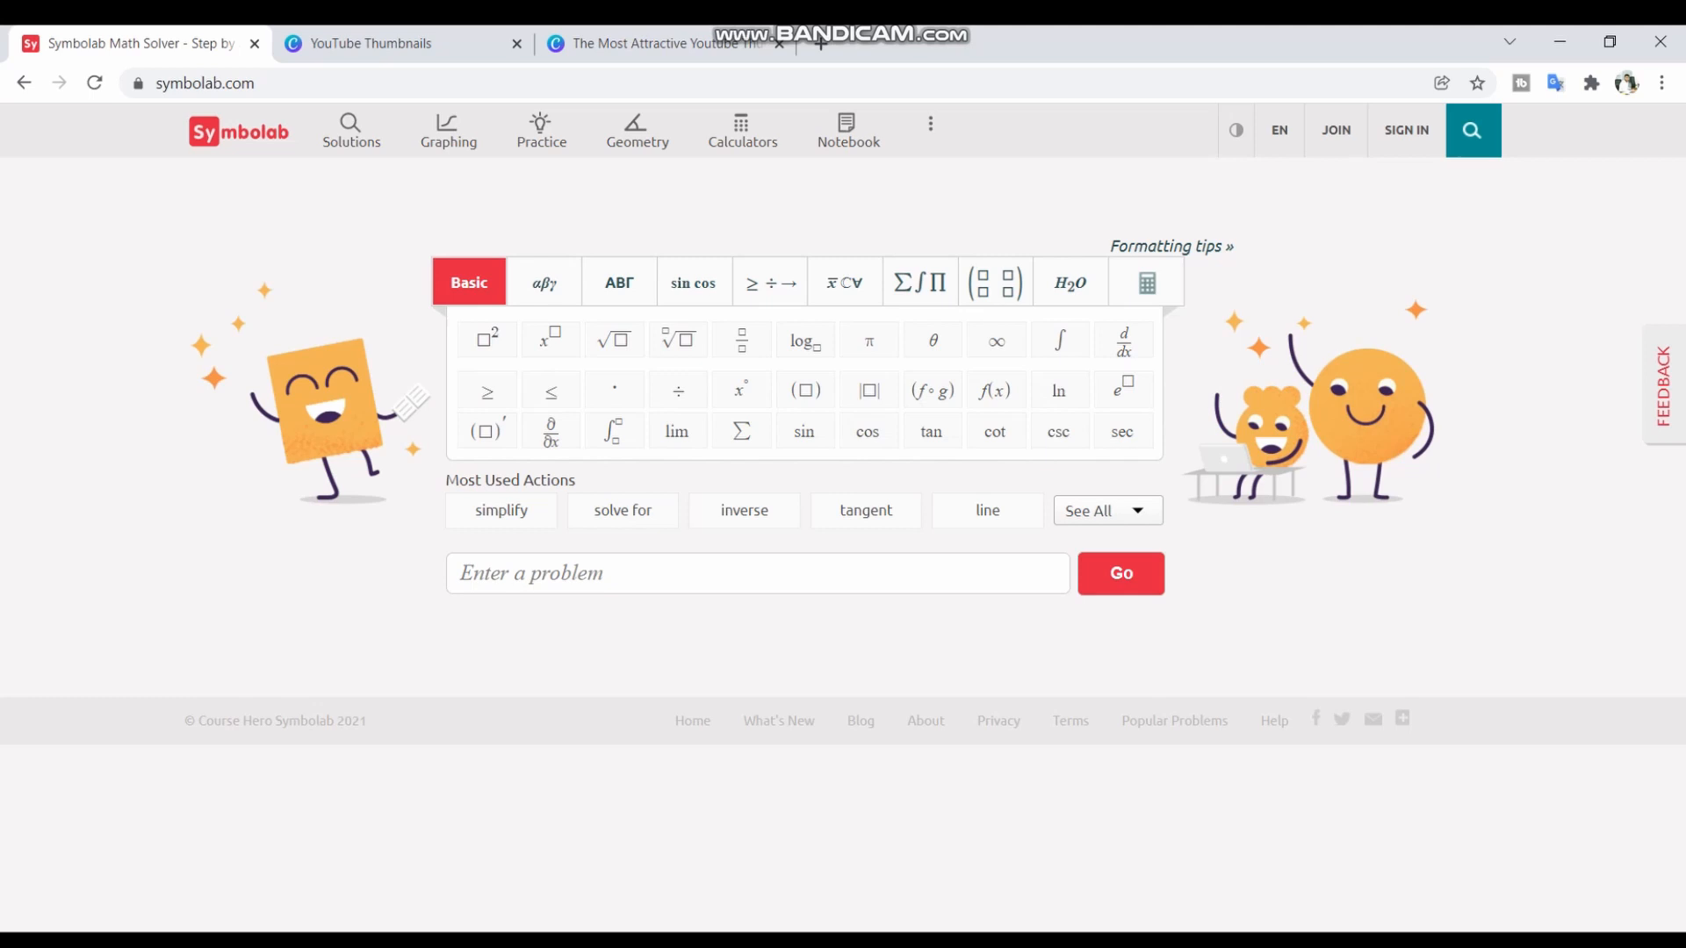
pyautogui.moveTo(447, 129)
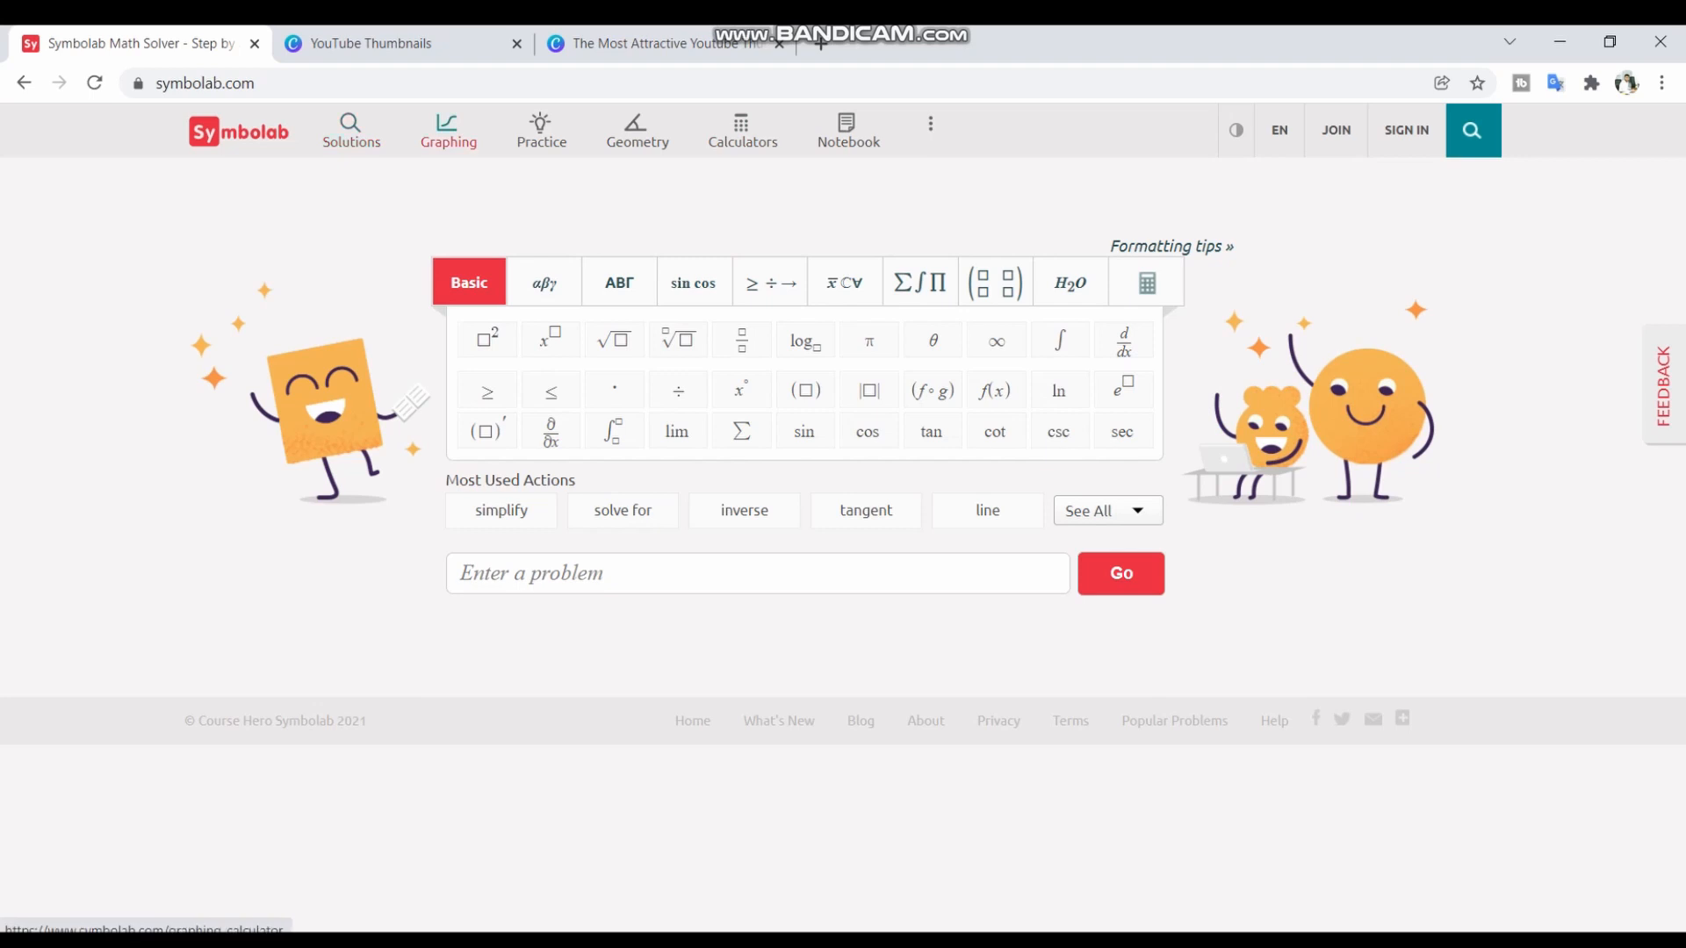
# - Open Symbolab's Graphing calculator from the top navigation bar
pyautogui.click(447, 130)
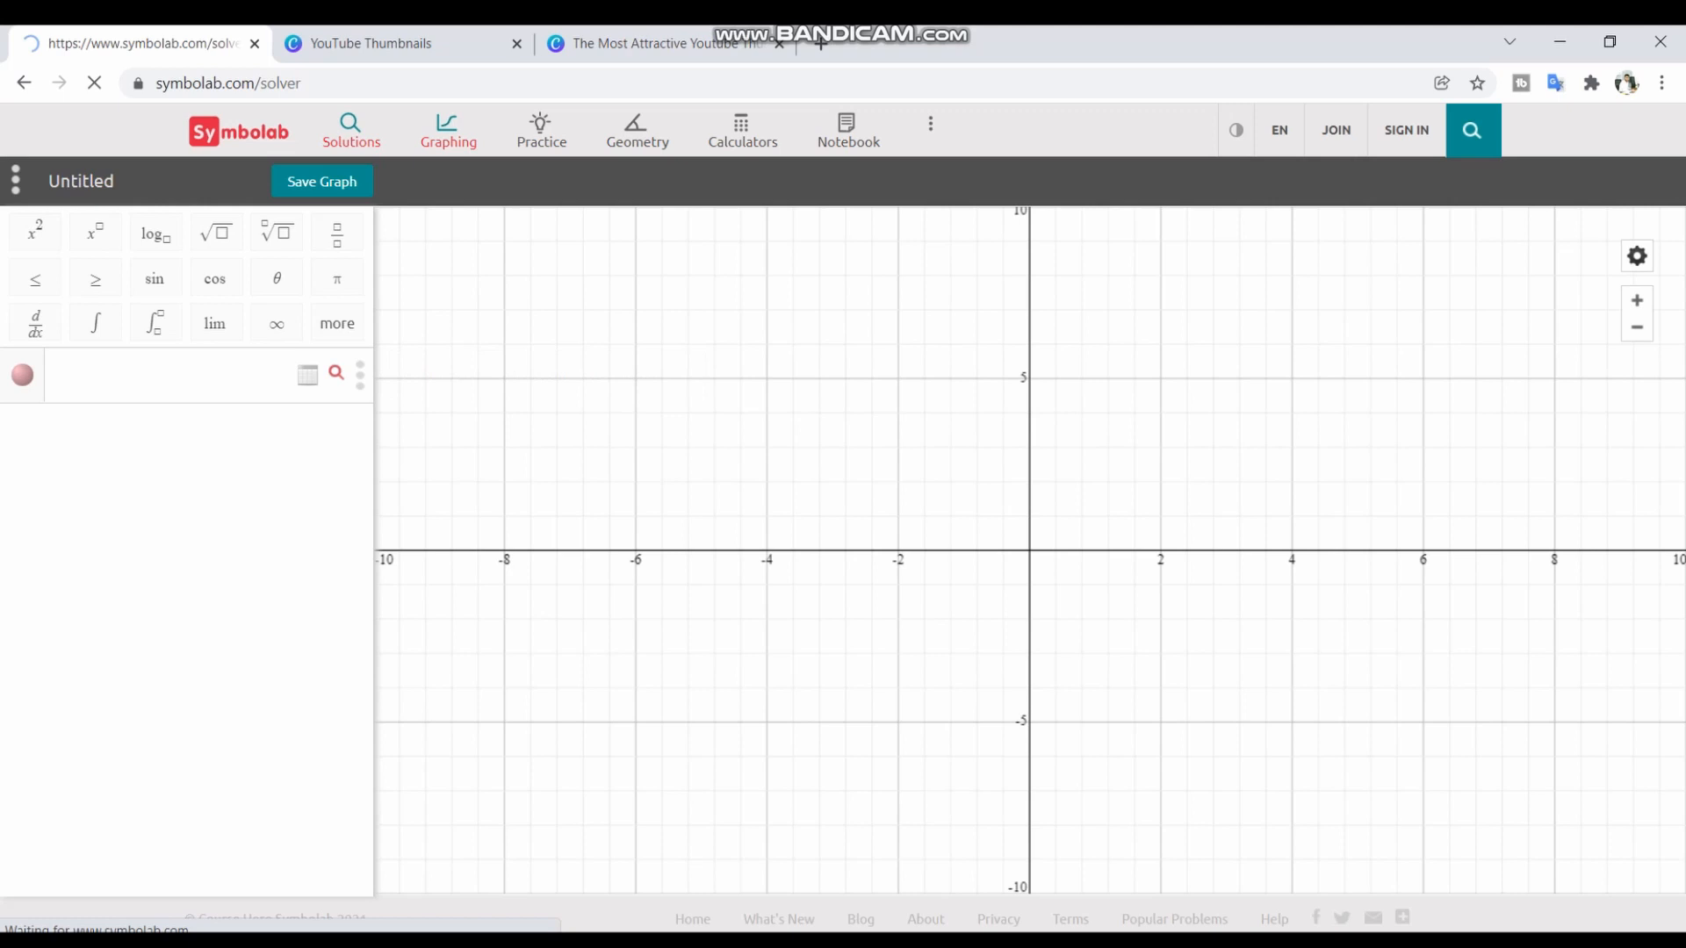
# - Go to the Step-by-Step Solutions solver and choose the Calculus category
pyautogui.click(342, 129)
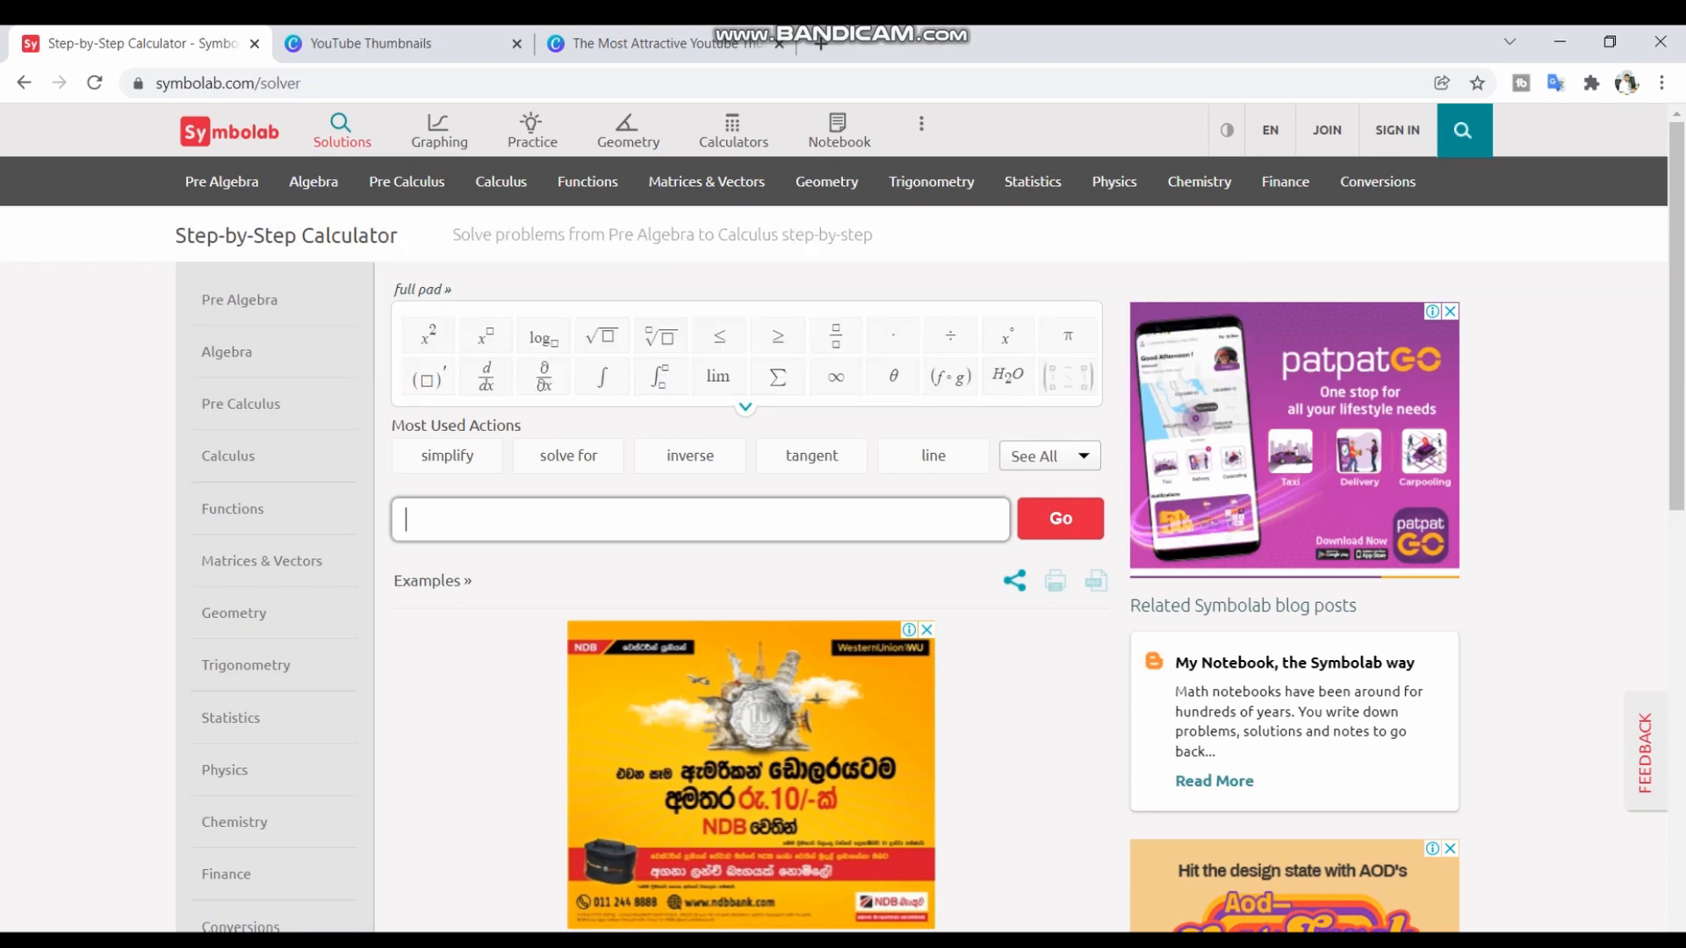
pyautogui.click(500, 181)
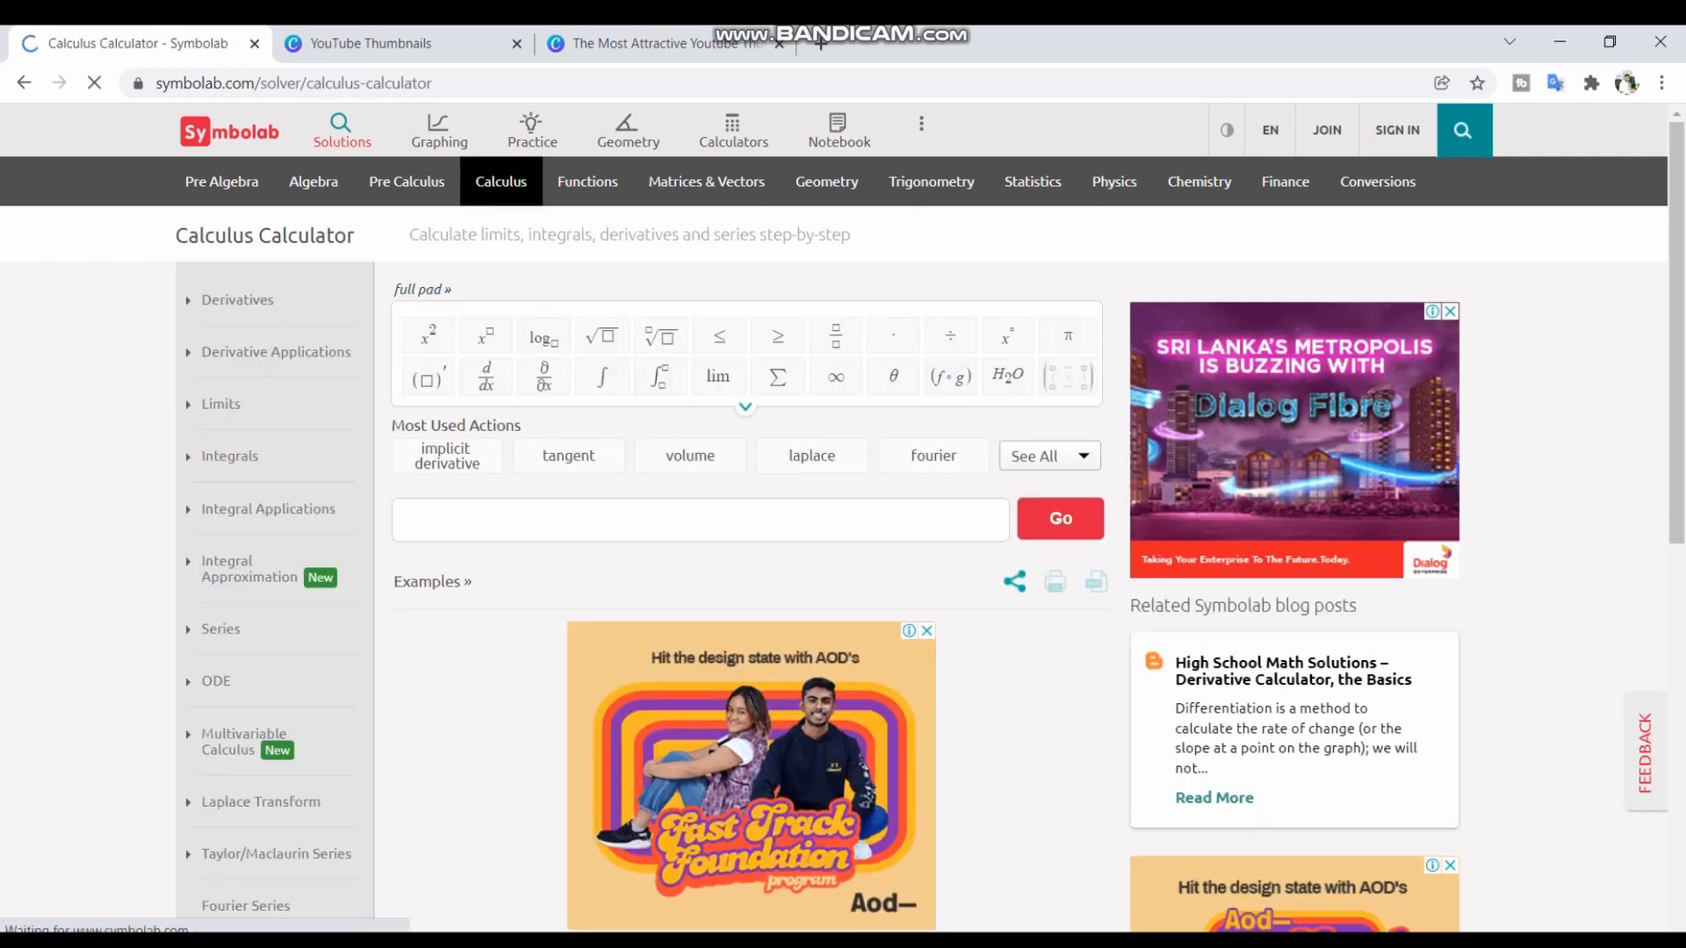
# - Browse Limits and Integrals, dismiss the advert with feedback, then reach Pre Algebra
pyautogui.click(220, 403)
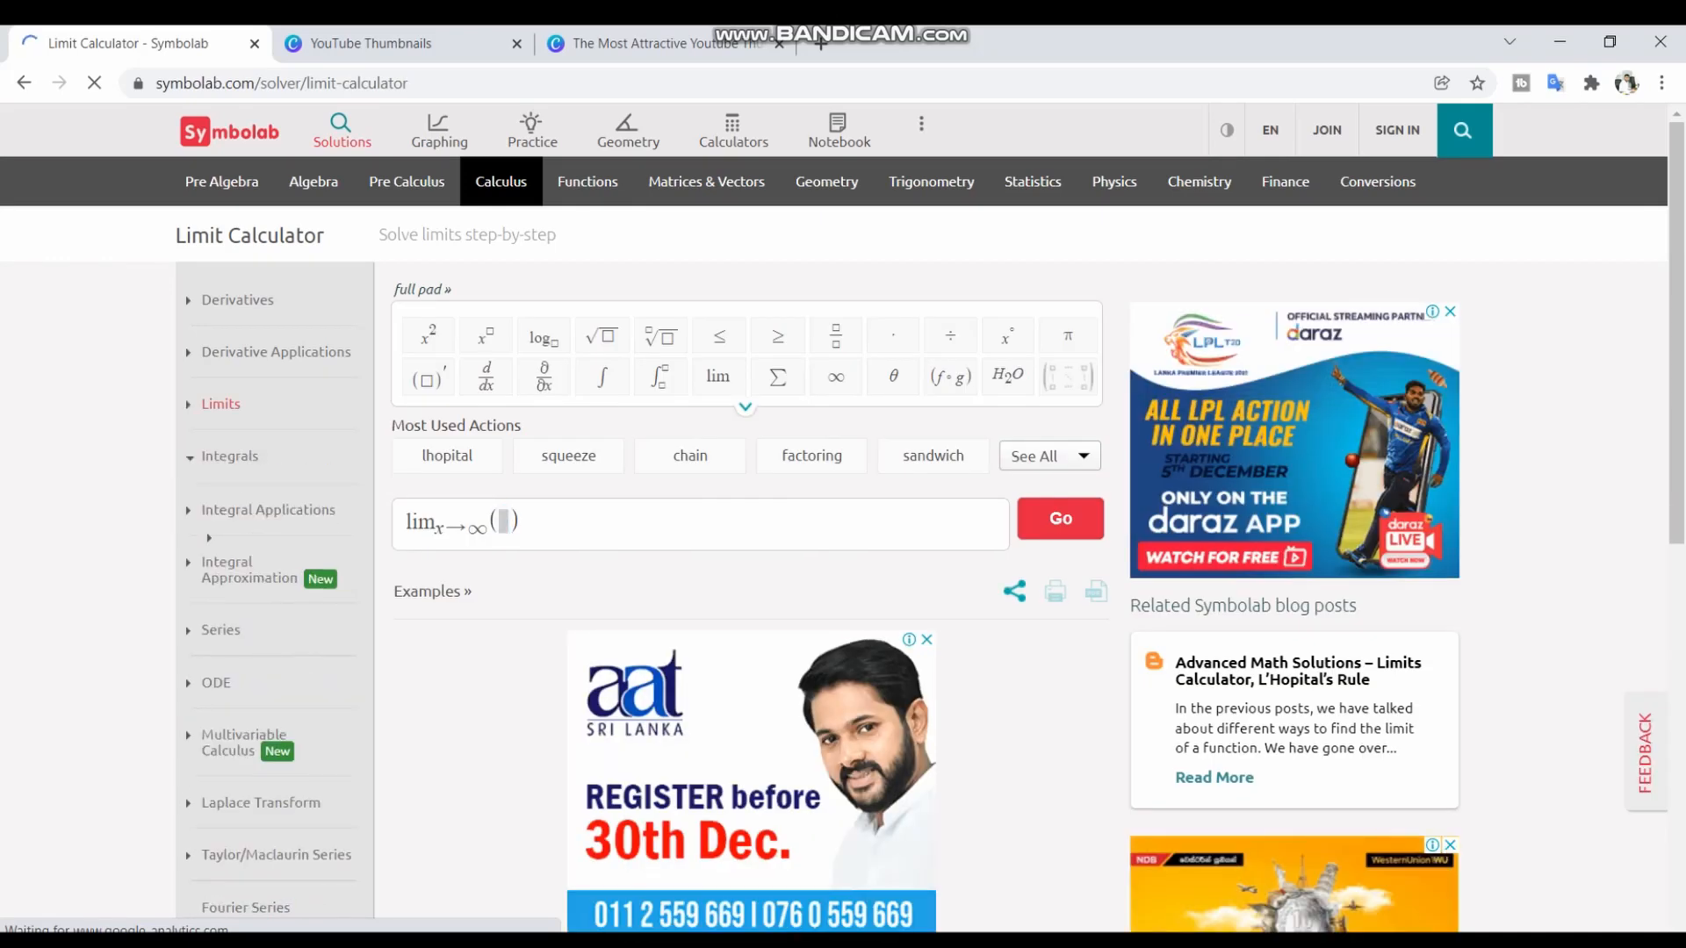
pyautogui.click(229, 456)
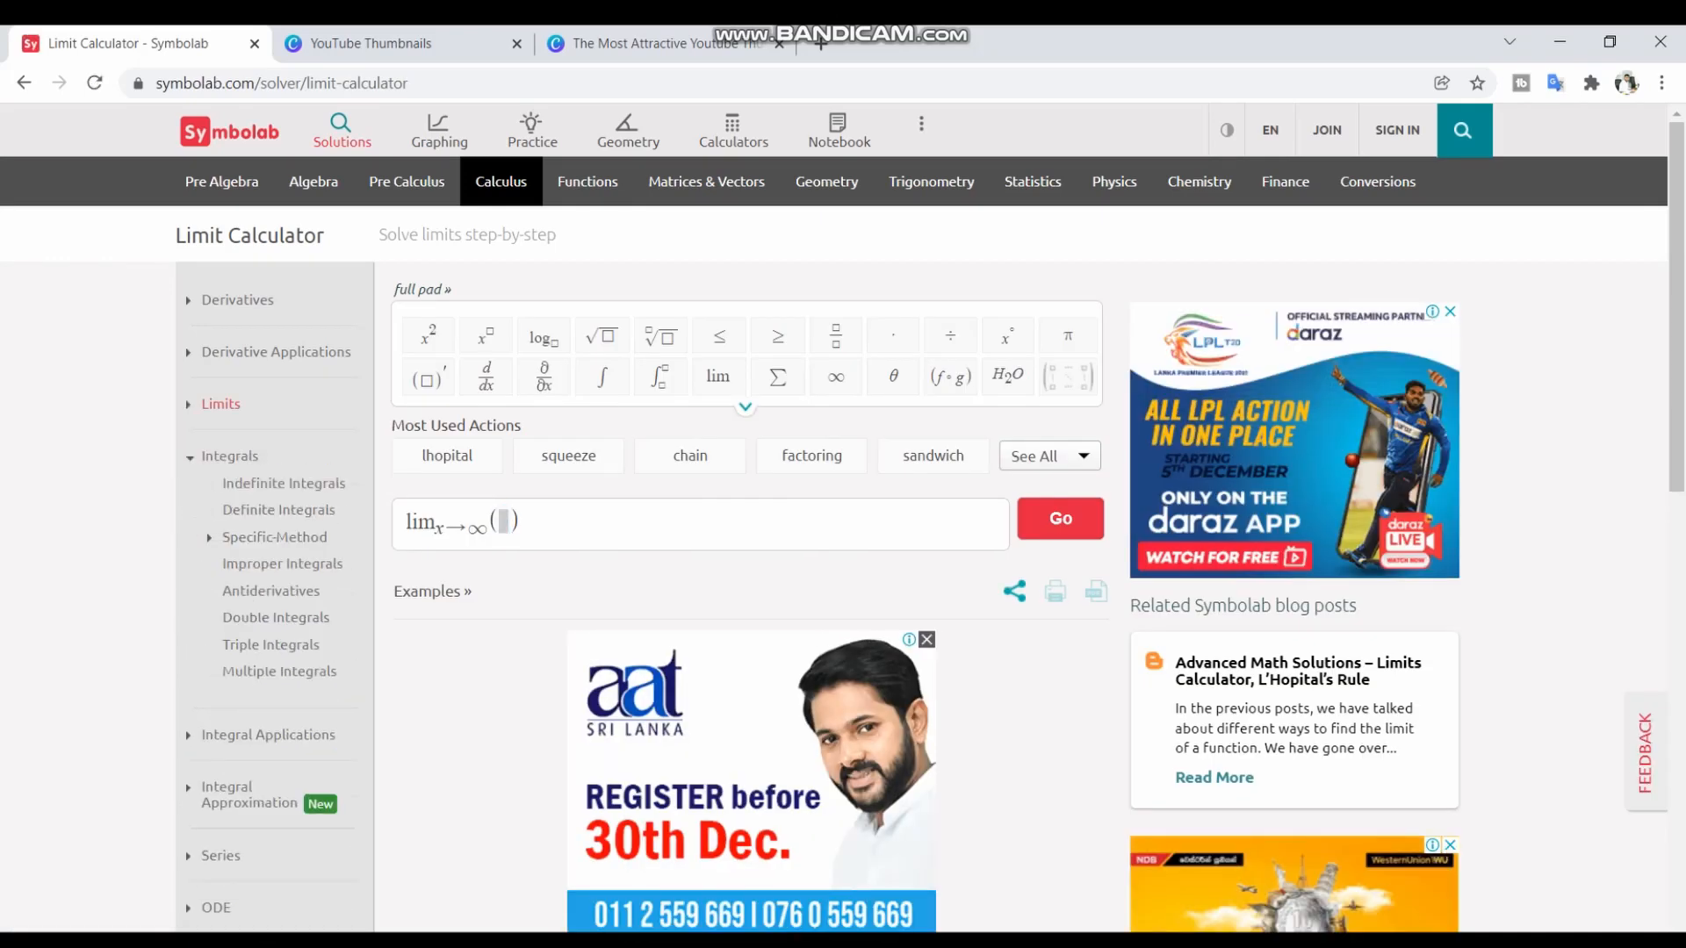
pyautogui.click(909, 640)
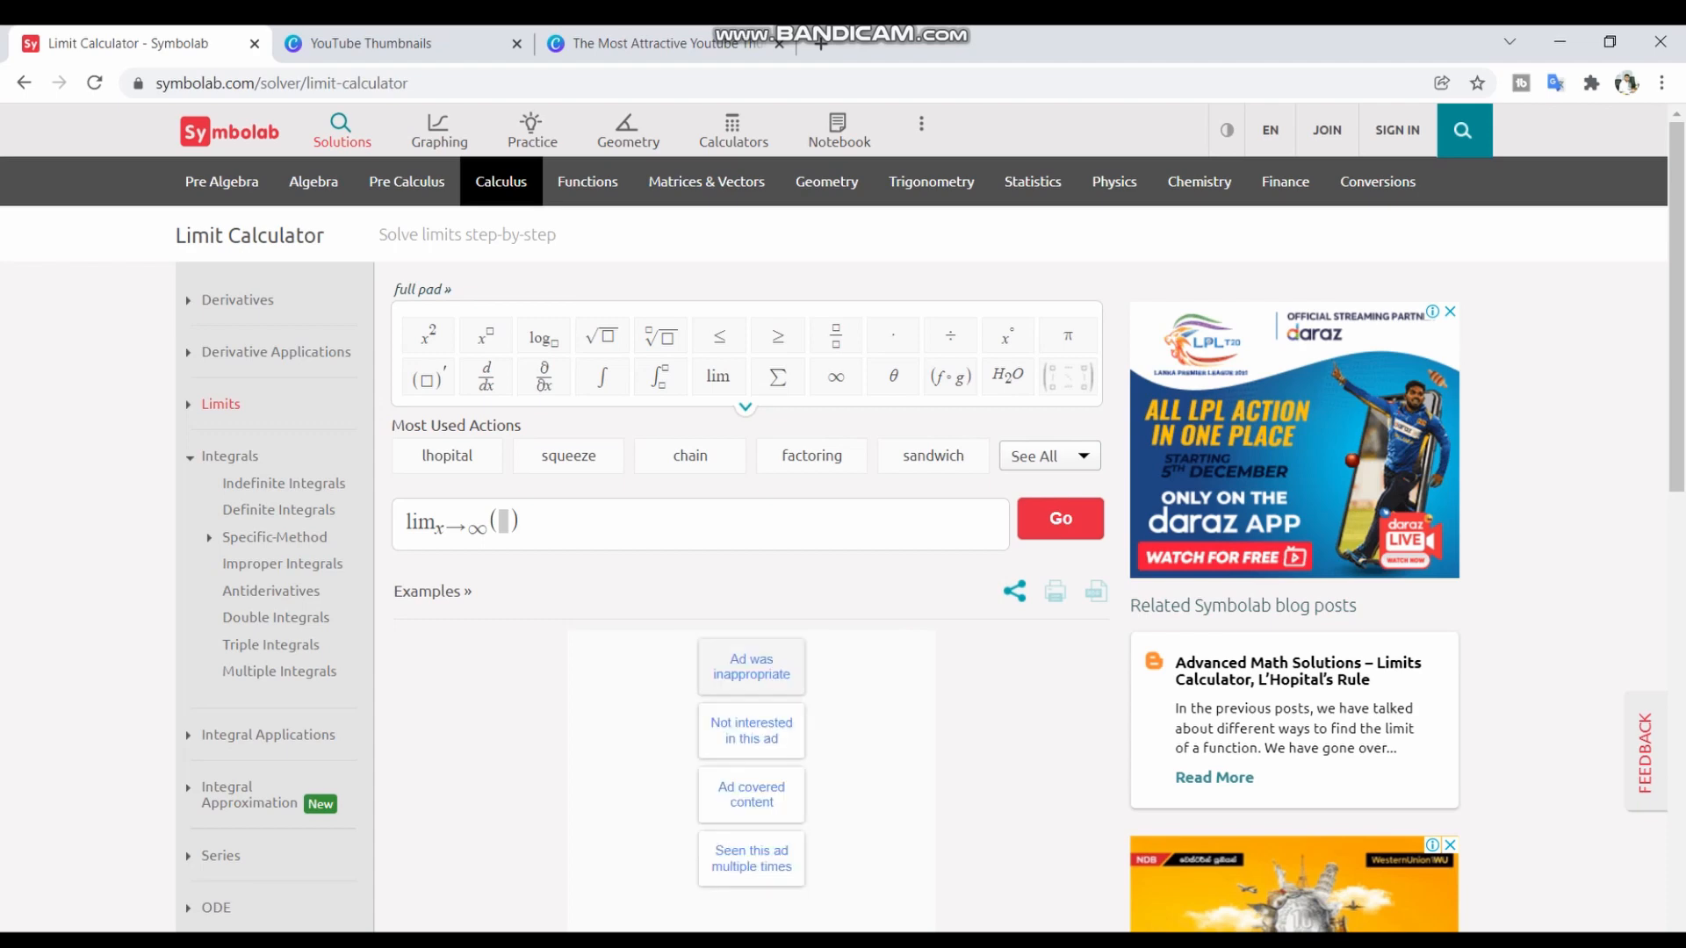
pyautogui.click(222, 181)
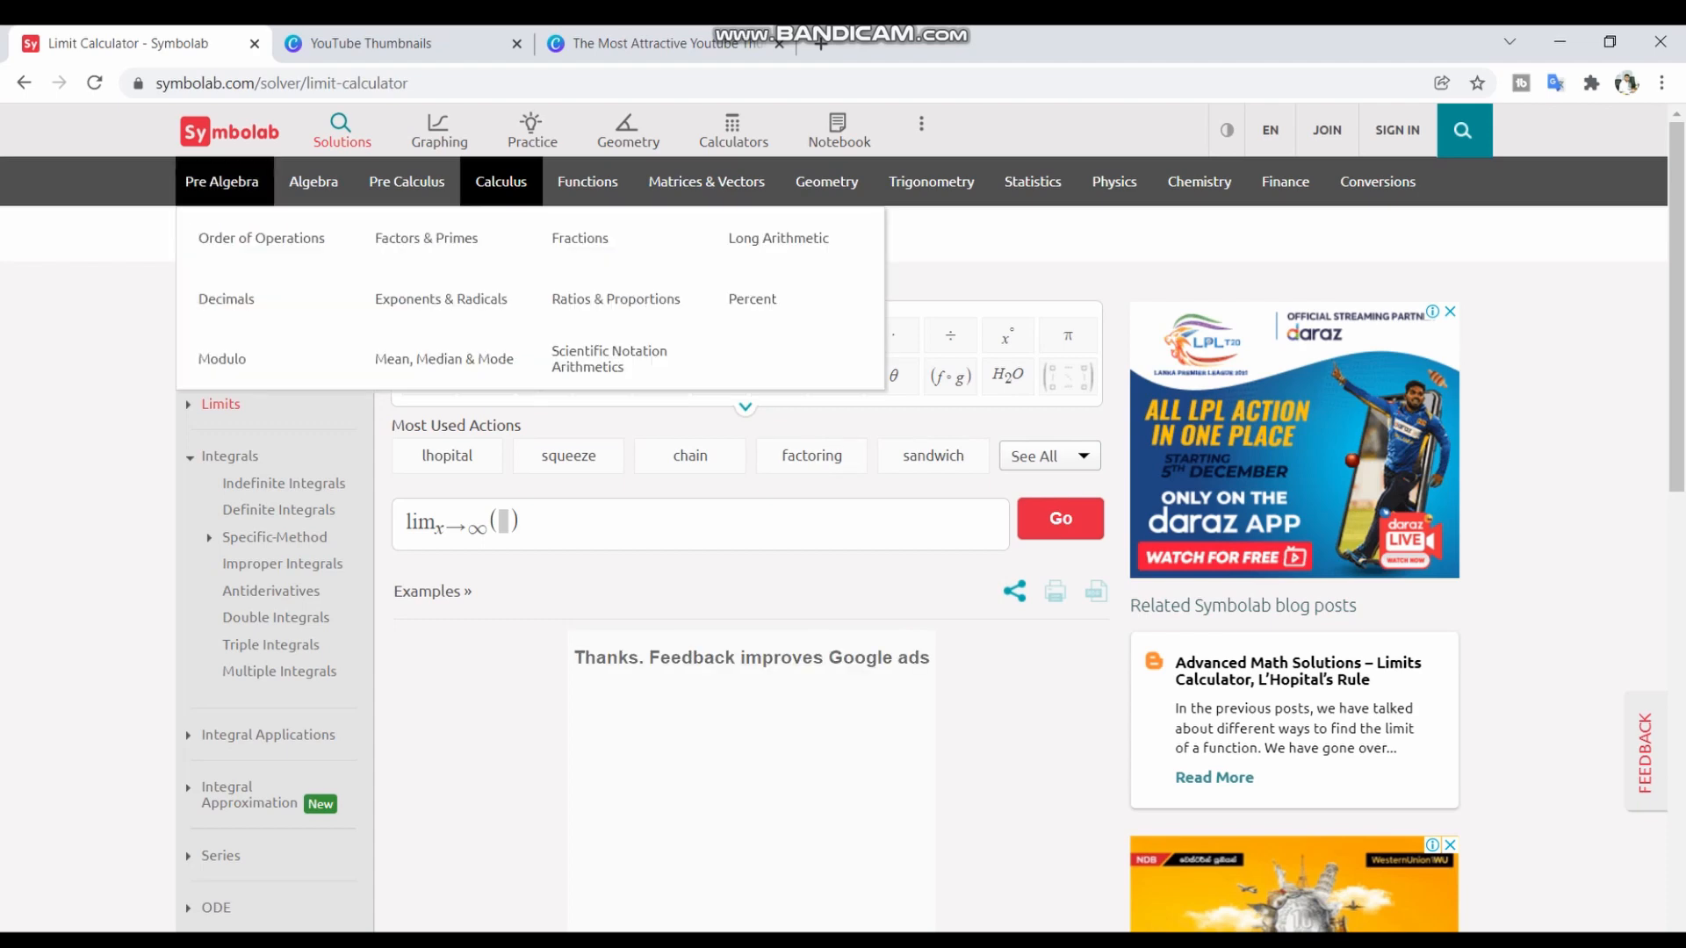
pyautogui.click(223, 181)
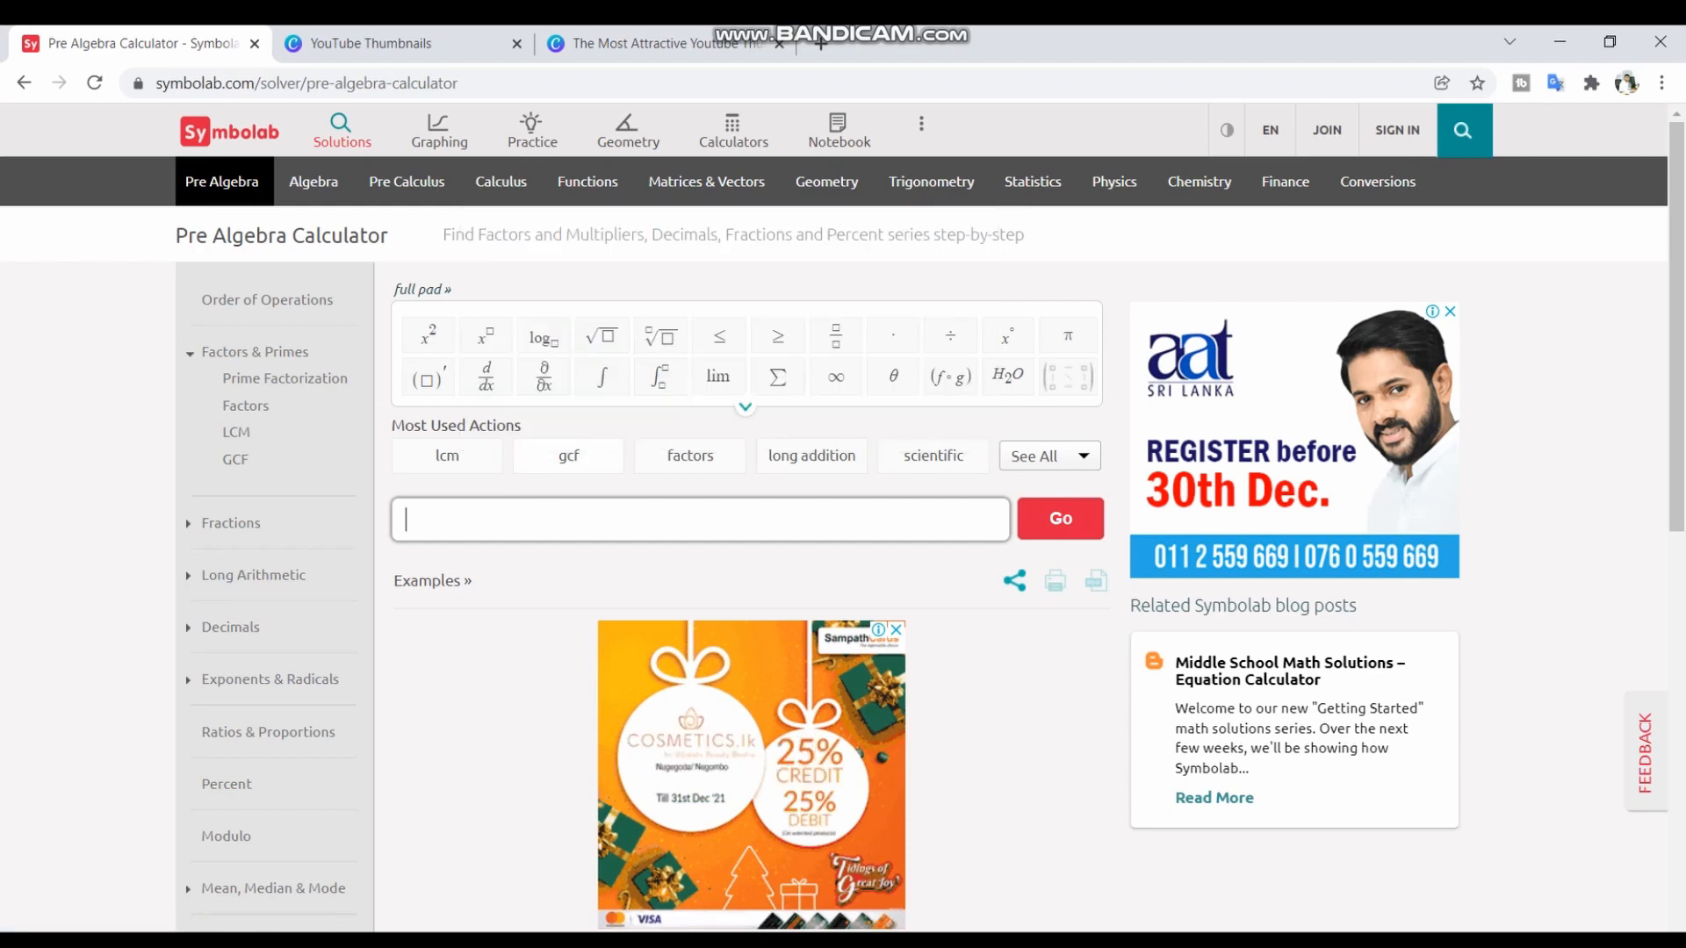
# - Insert a d/dx template, pick the sin²(x) example and solve for sin(2x)
pyautogui.click(407, 181)
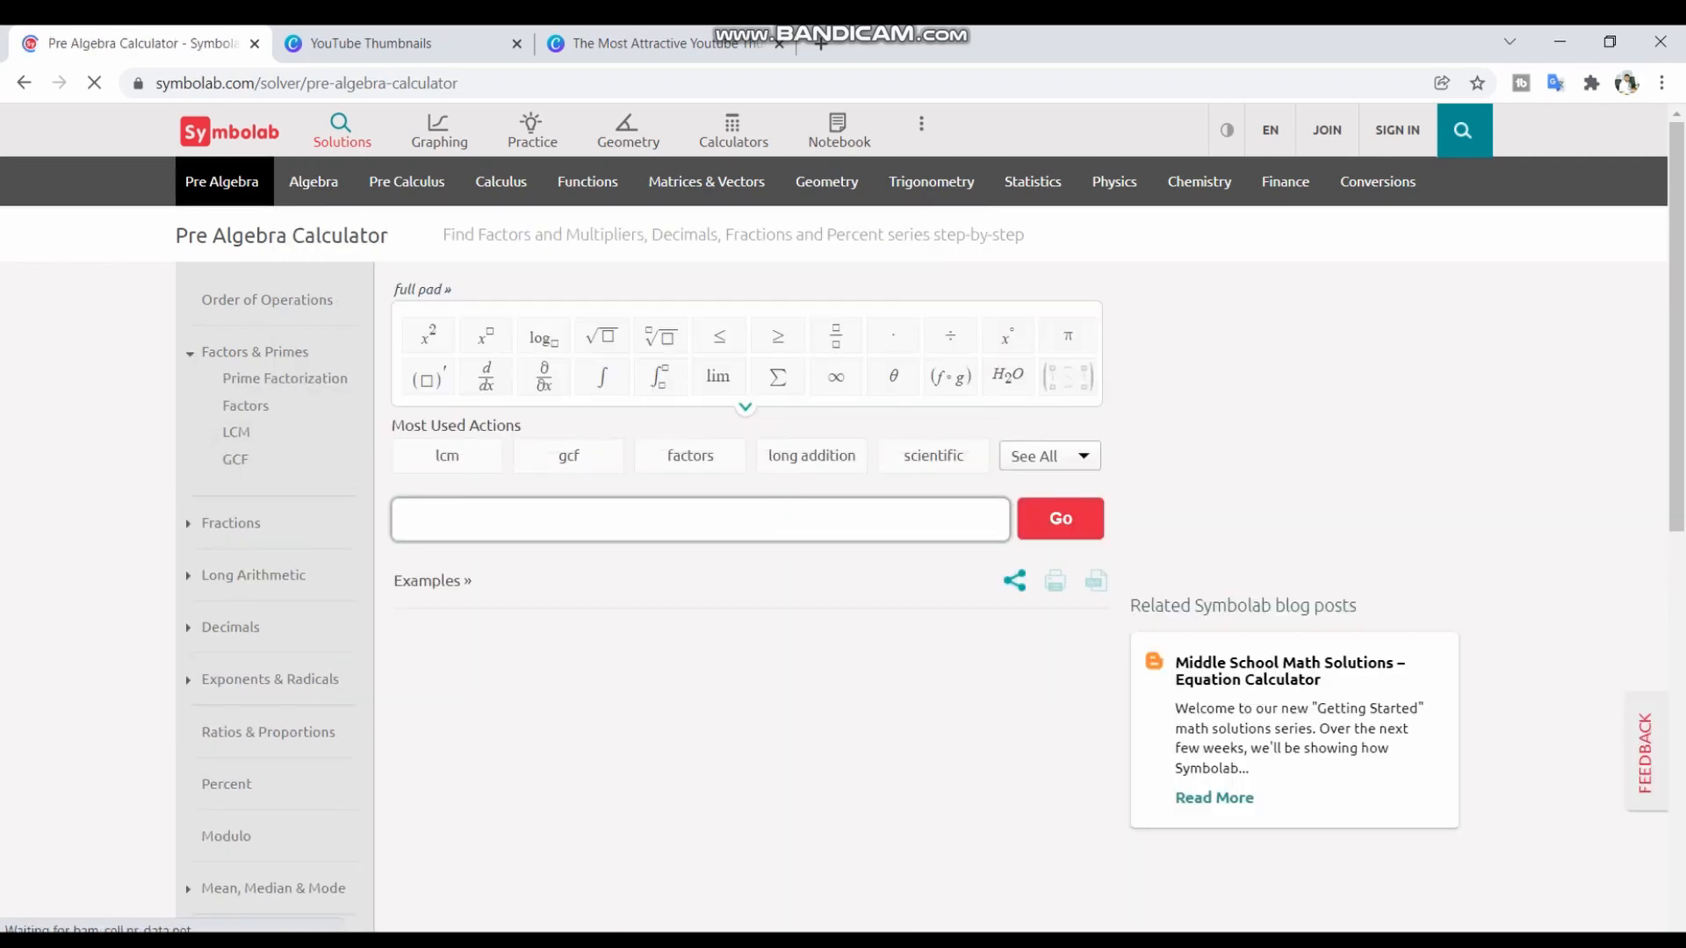
pyautogui.click(485, 377)
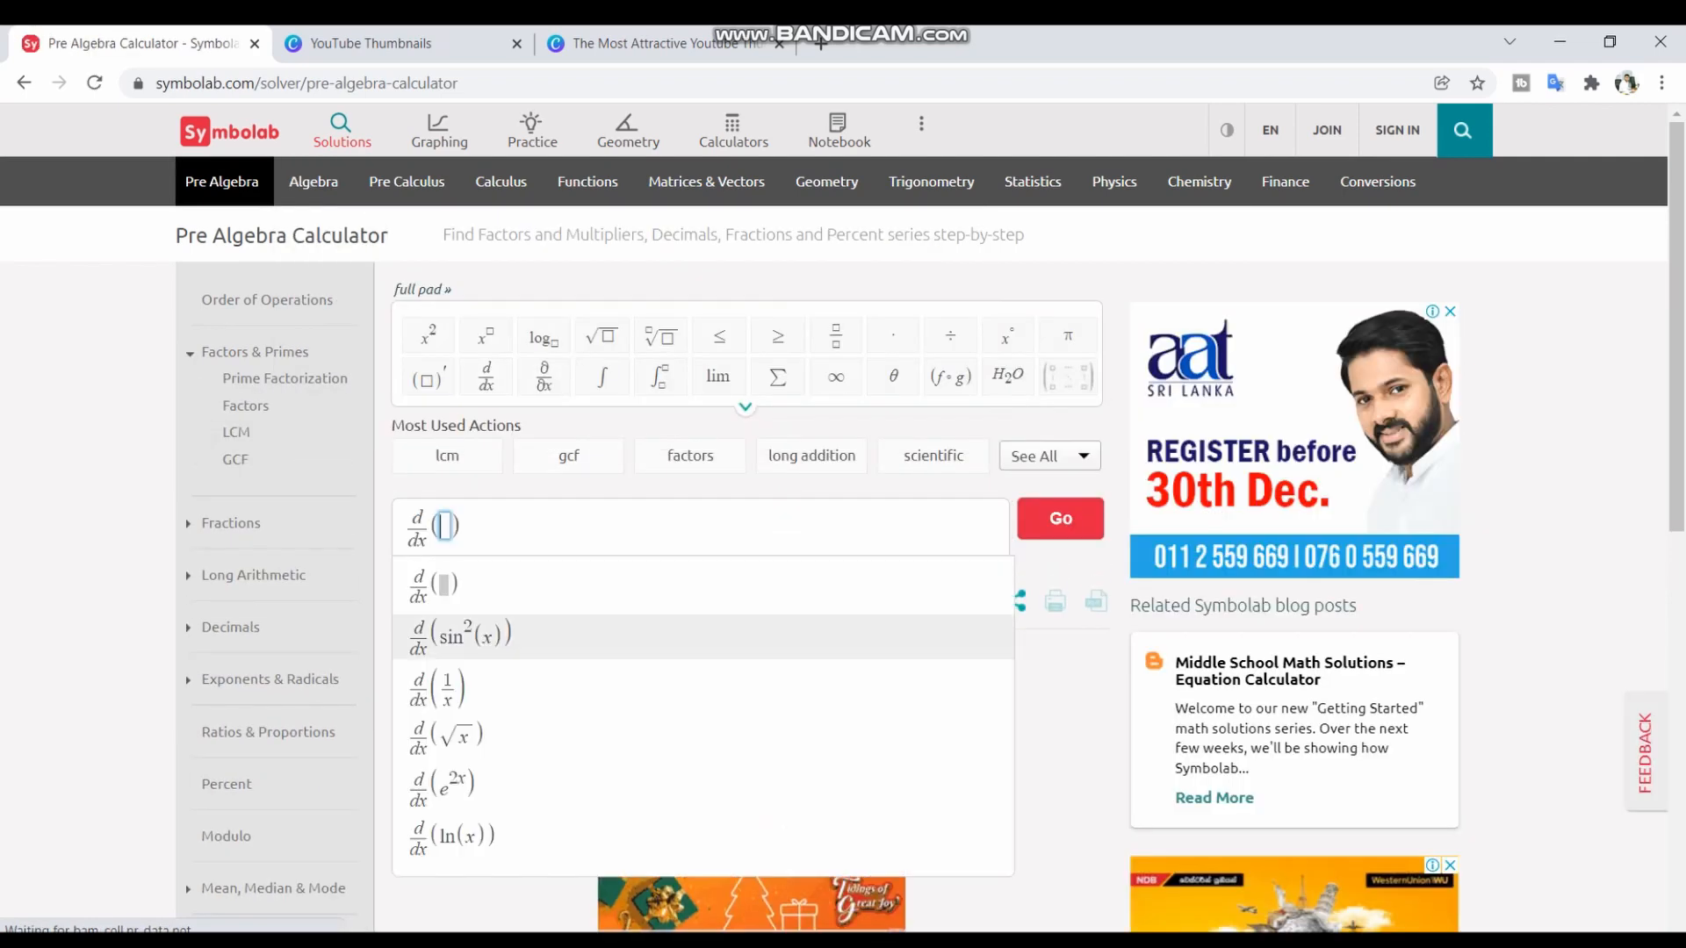
pyautogui.click(461, 636)
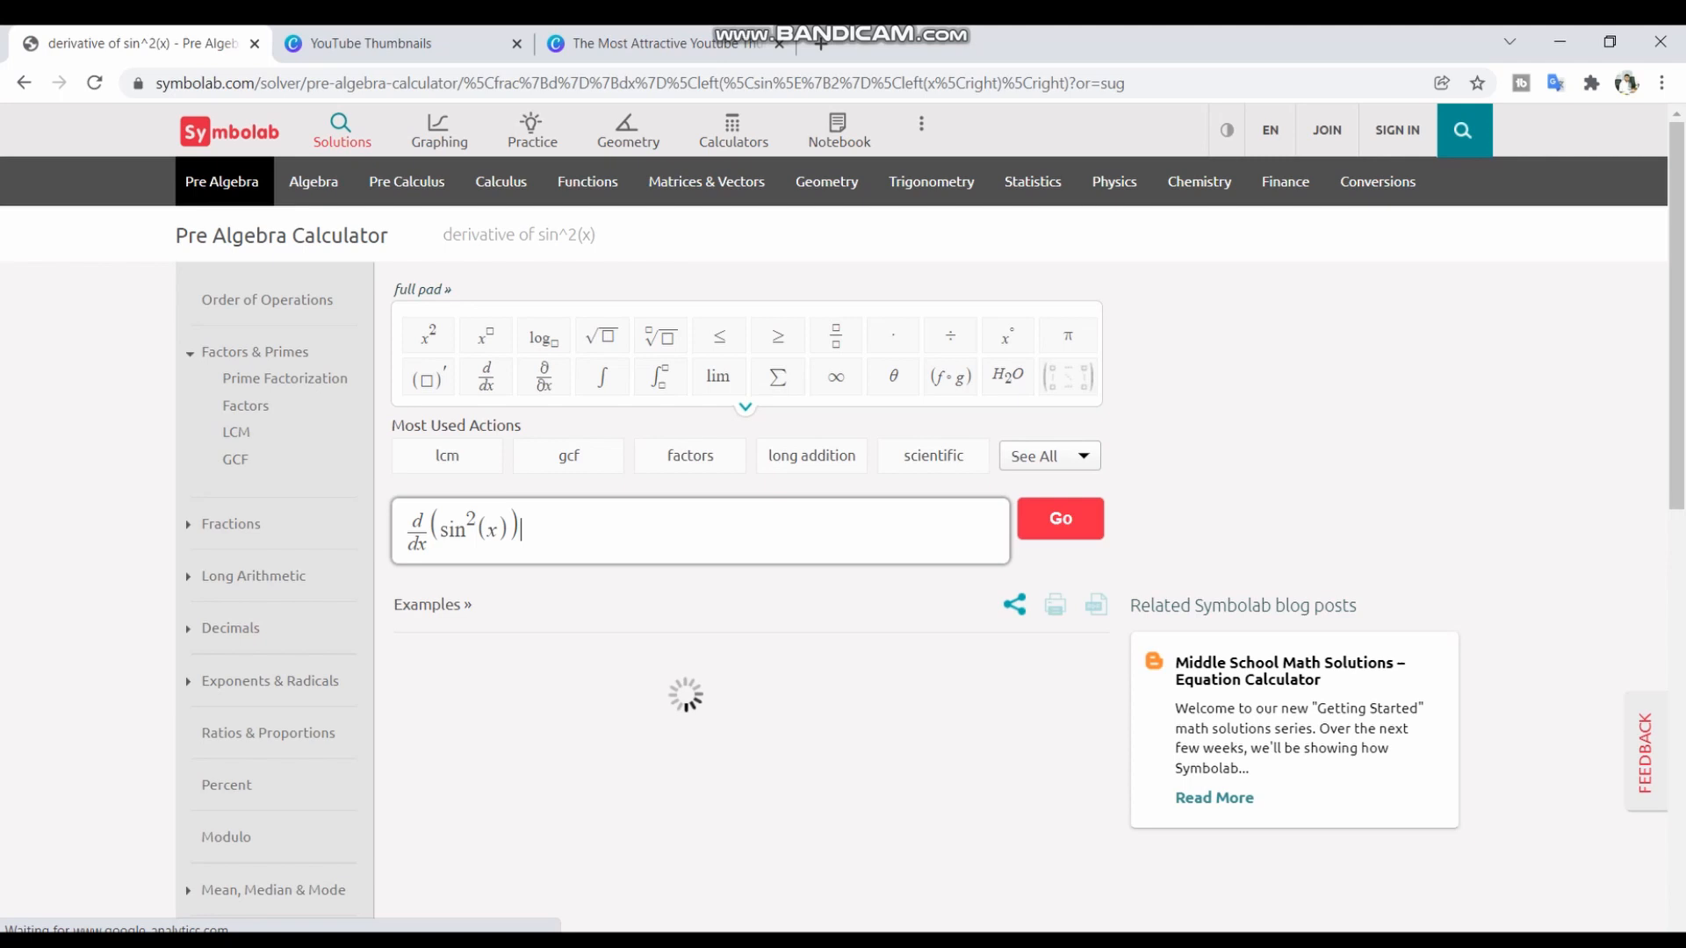
pyautogui.click(1058, 518)
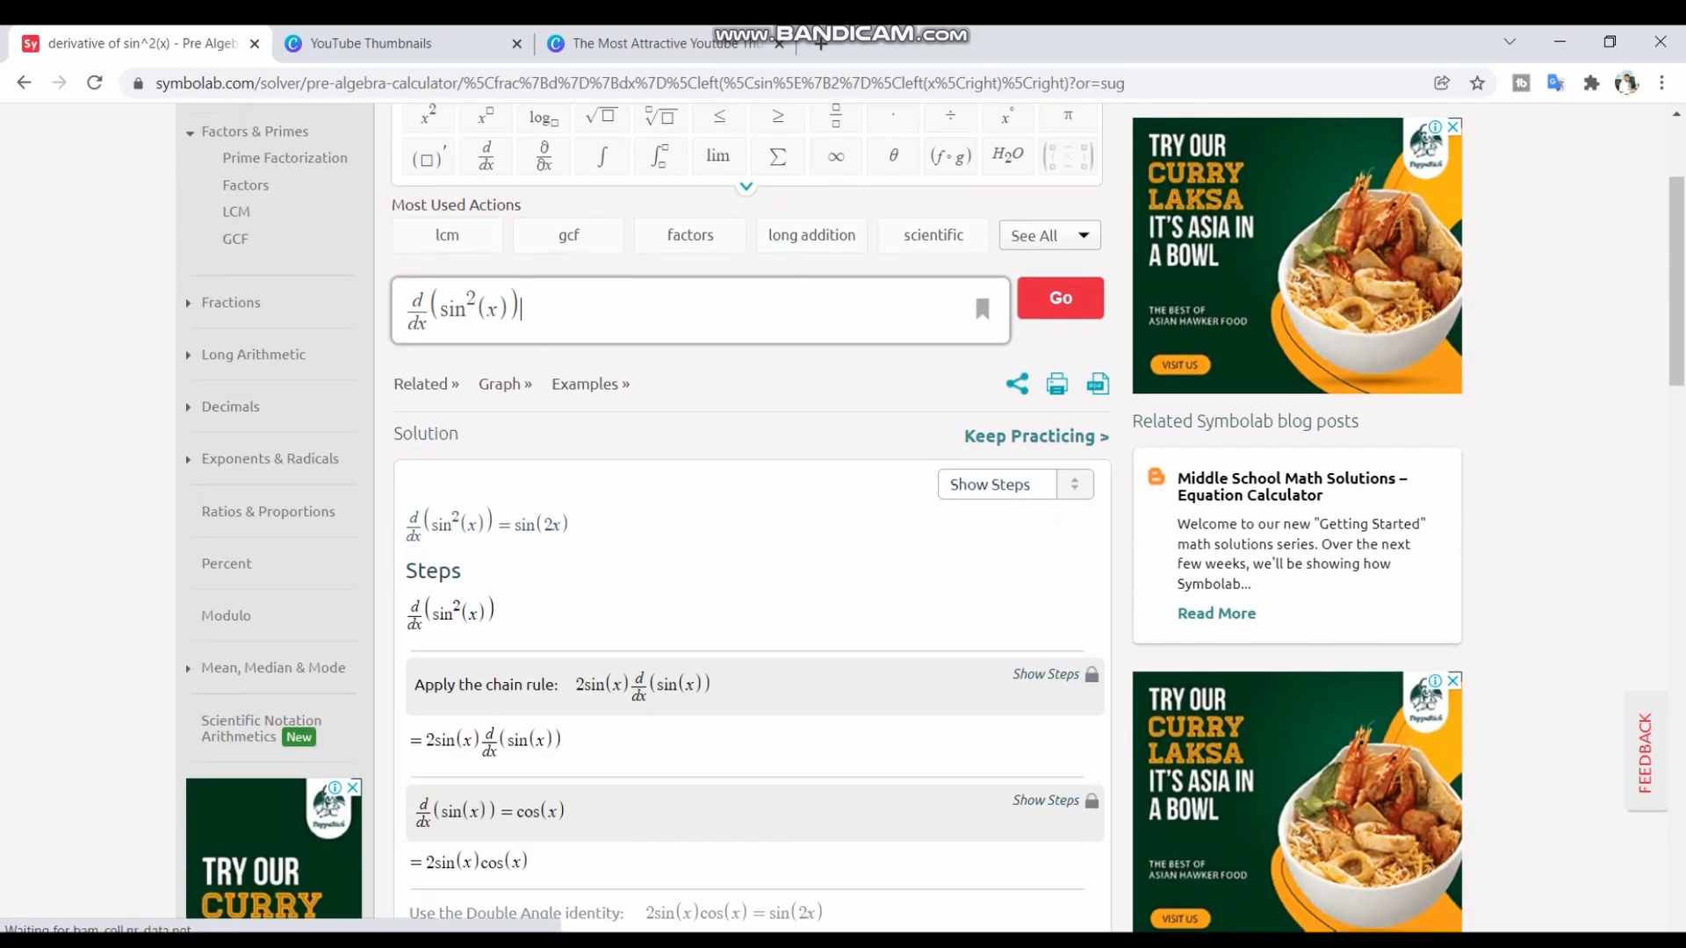
pyautogui.scroll(-3)
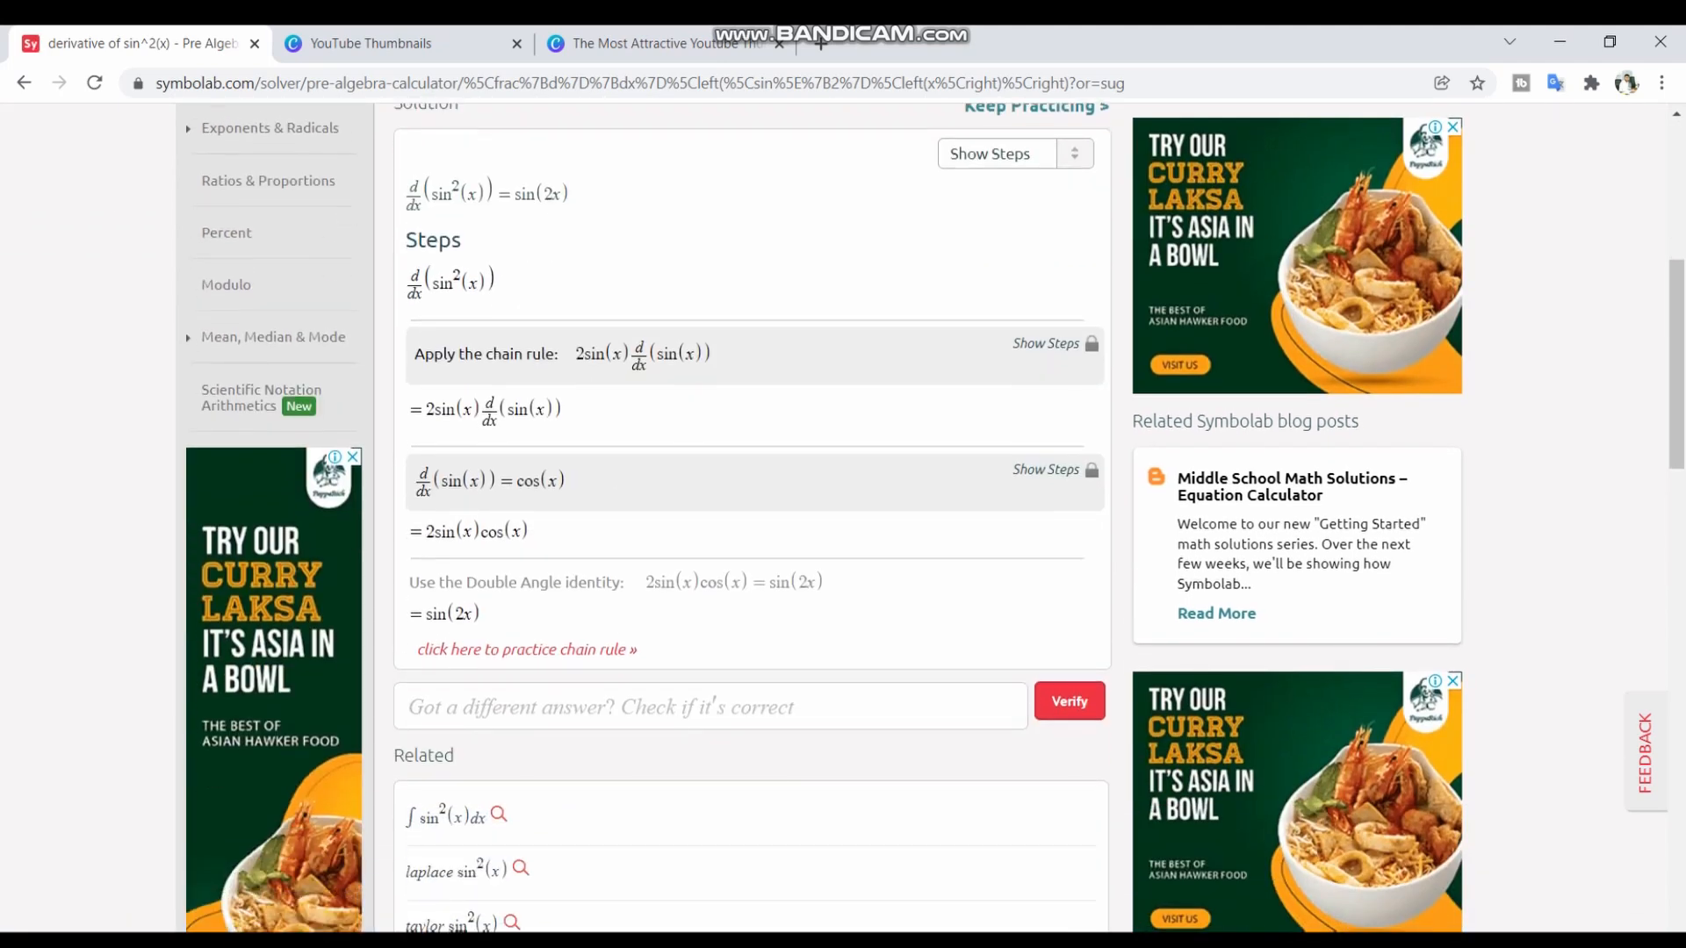
pyautogui.scroll(-3)
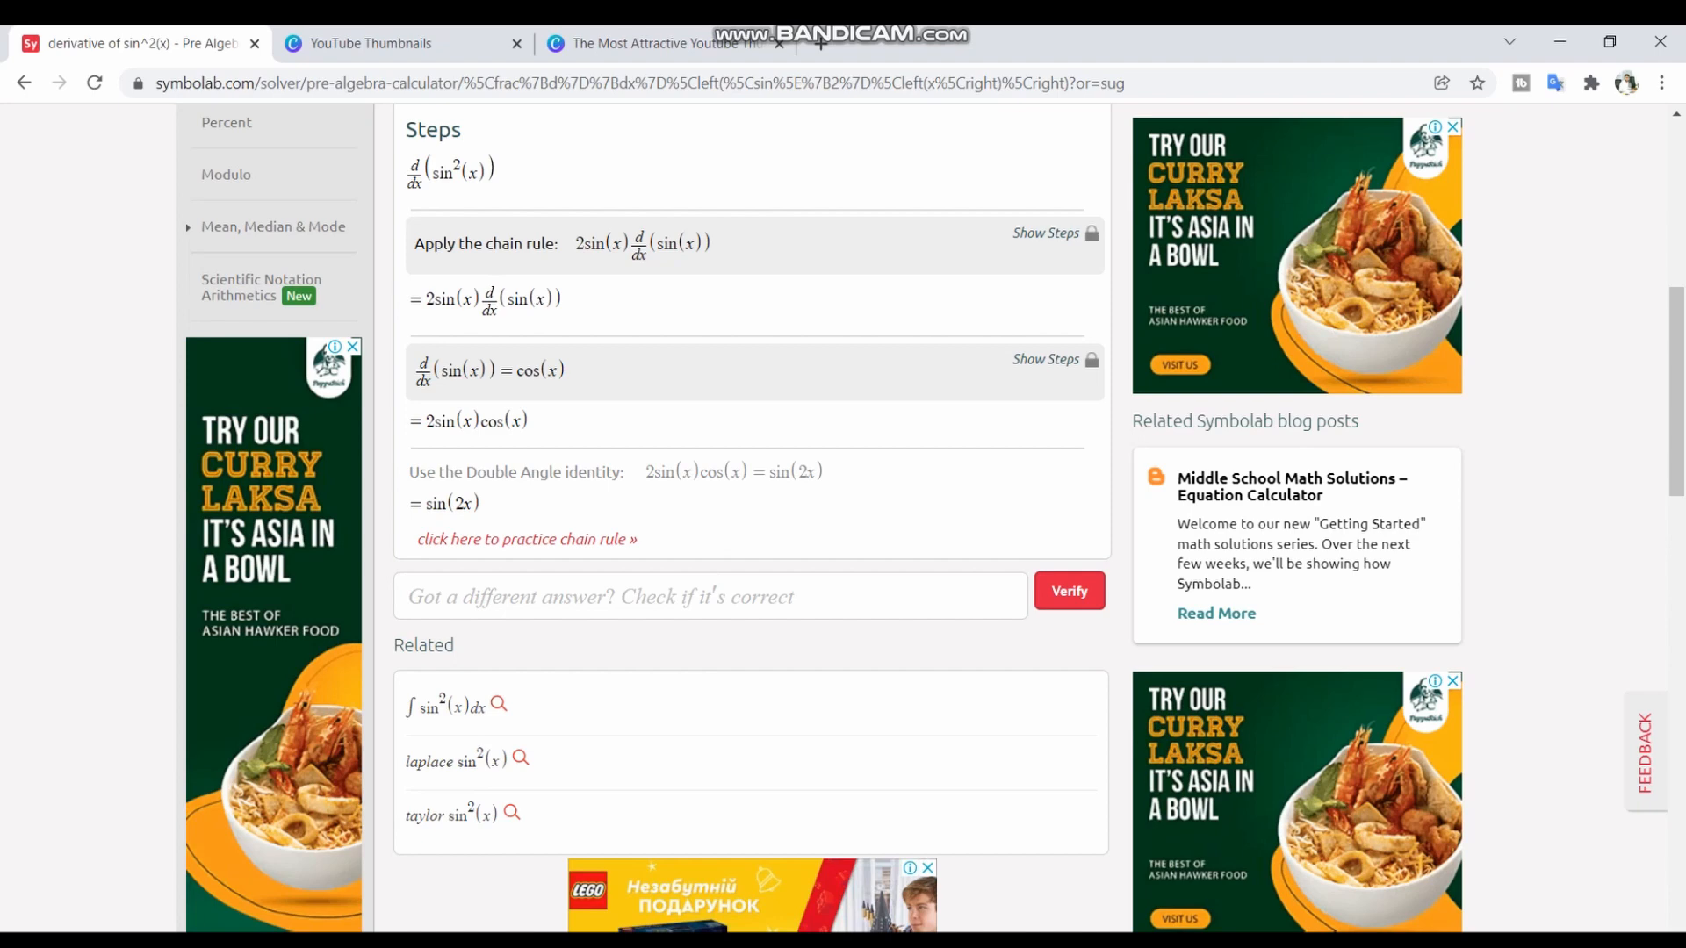
pyautogui.scroll(3)
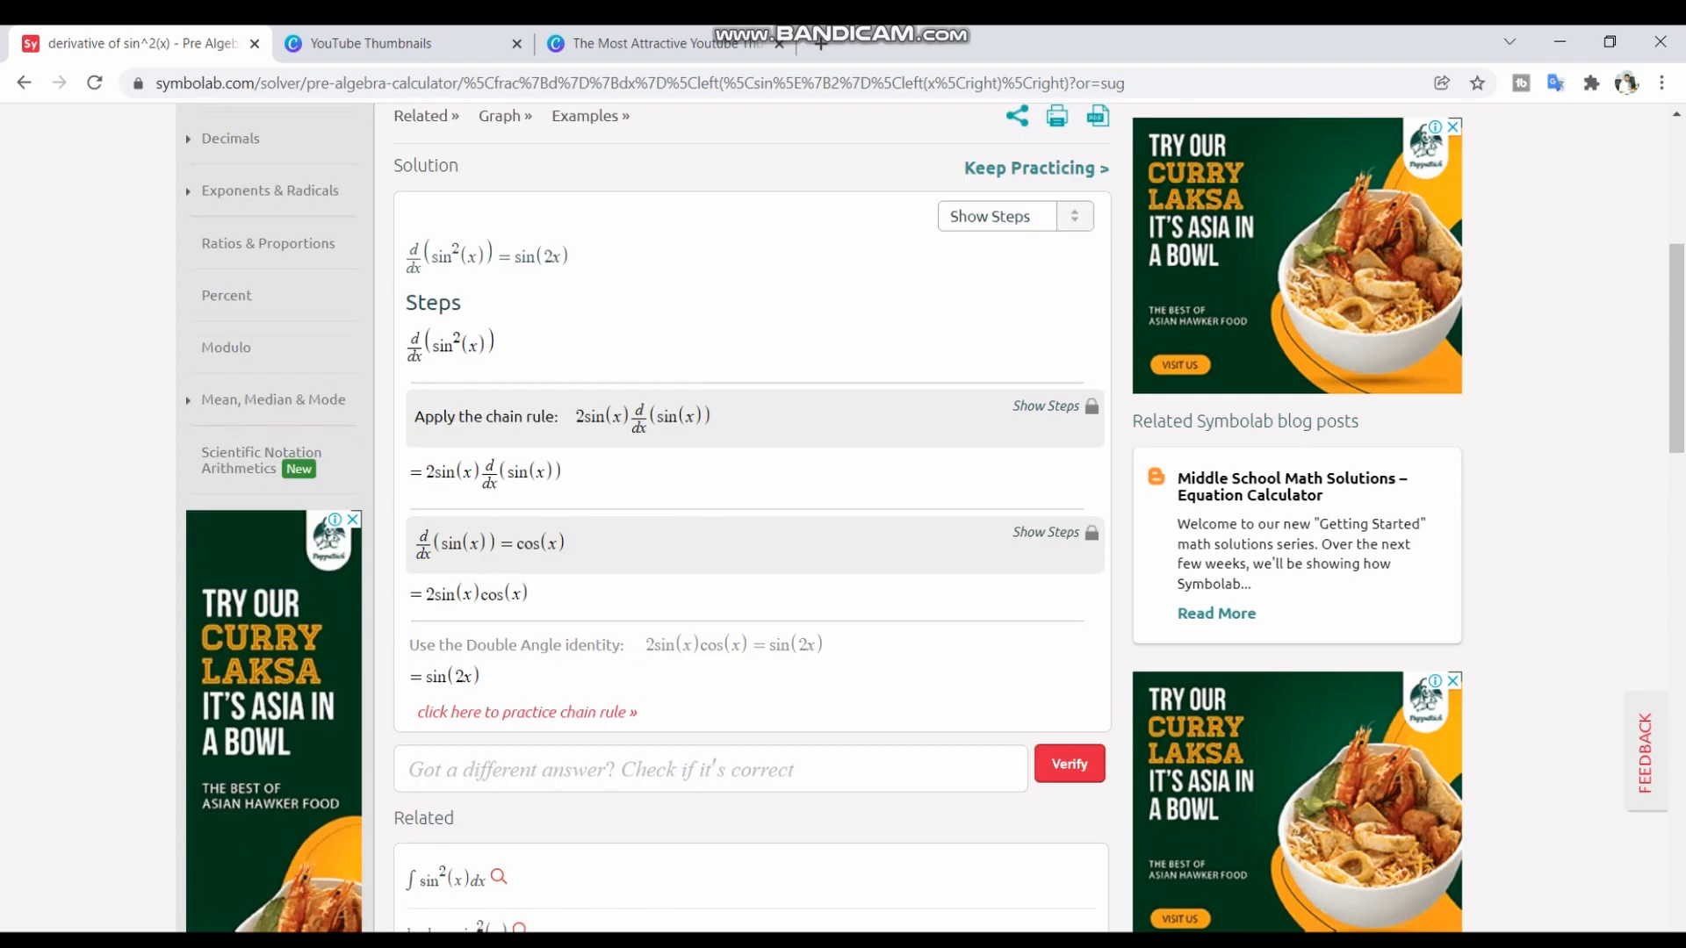
pyautogui.scroll(3)
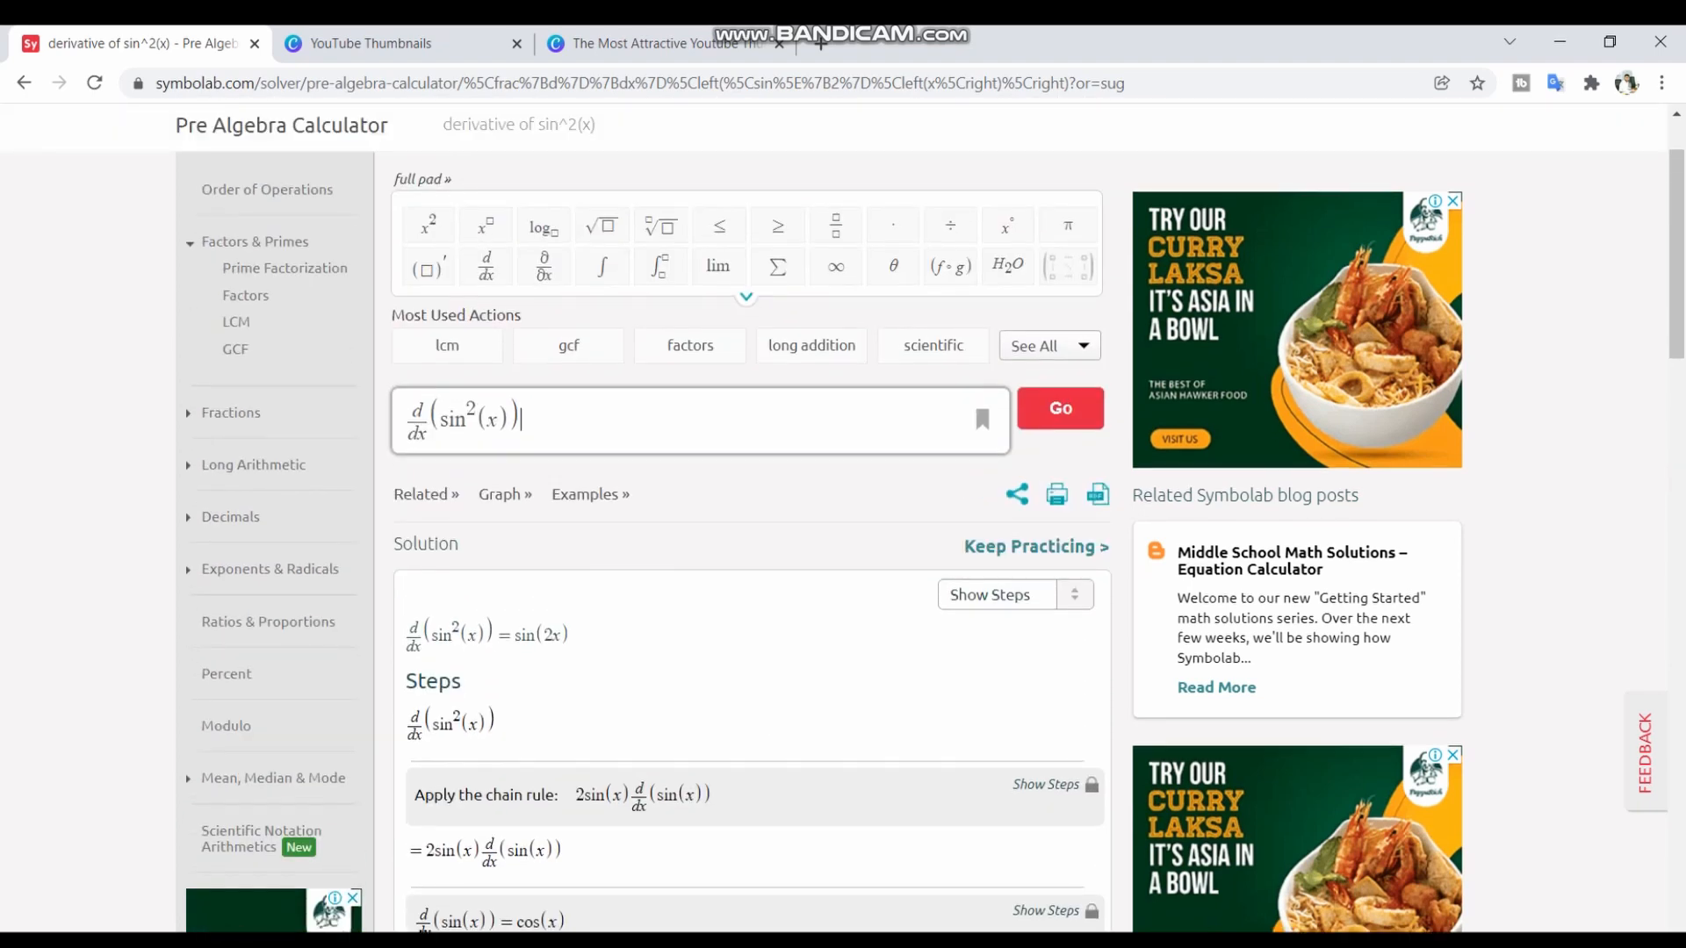
pyautogui.scroll(-3)
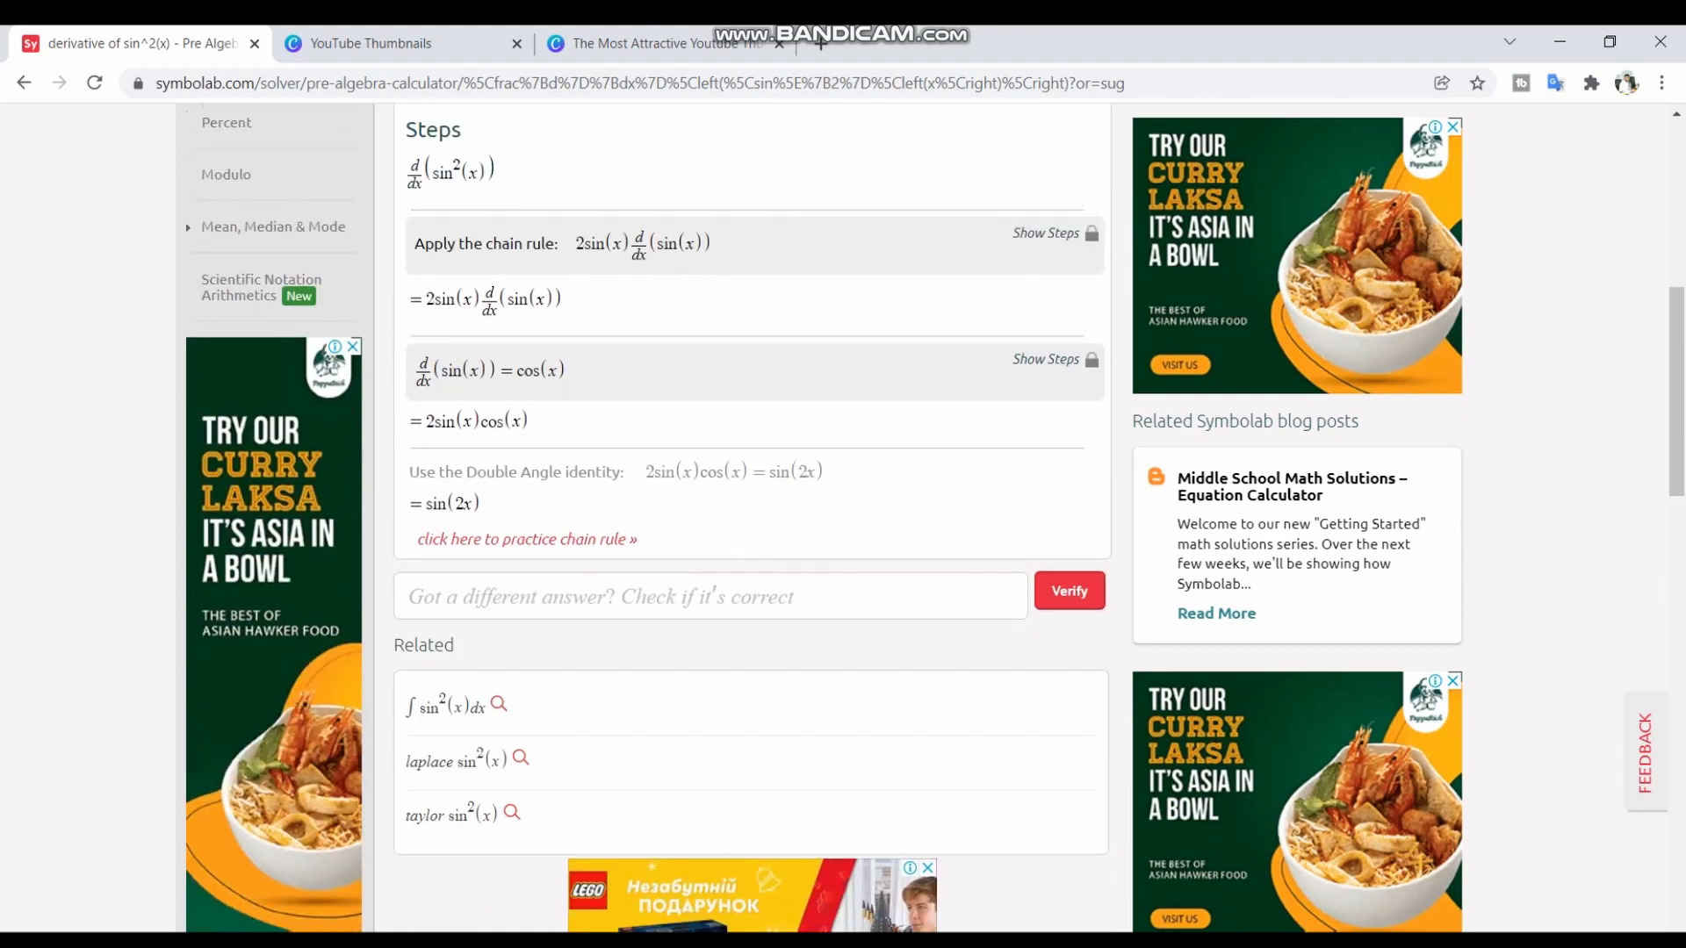
pyautogui.scroll(3)
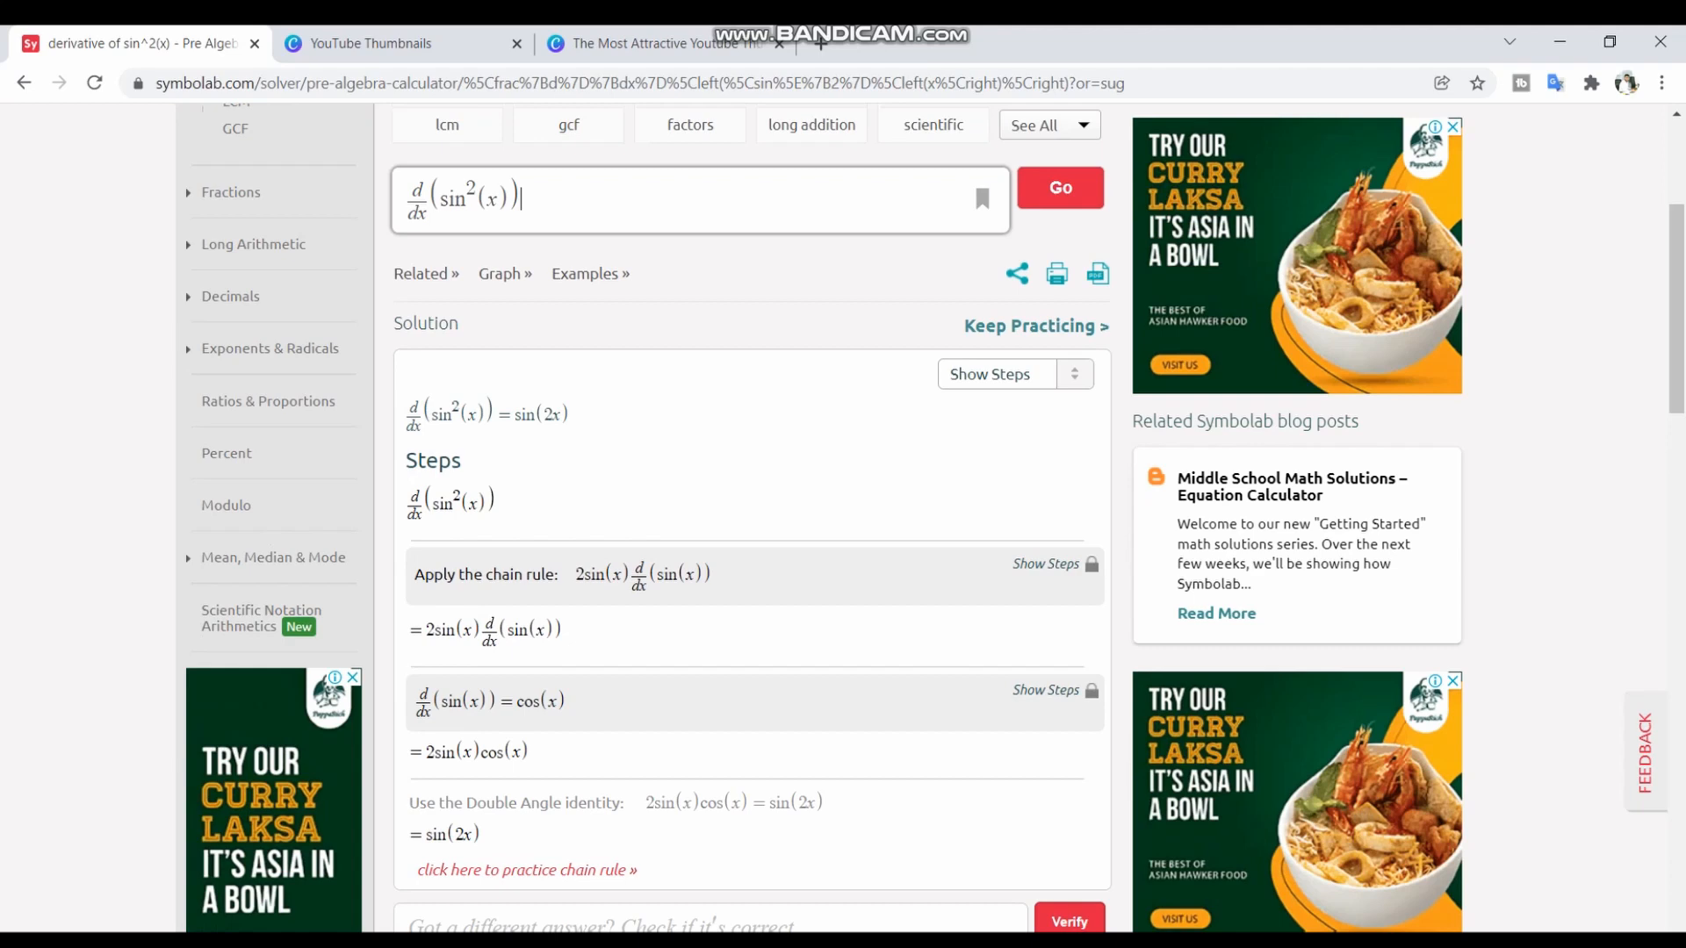
pyautogui.scroll(3)
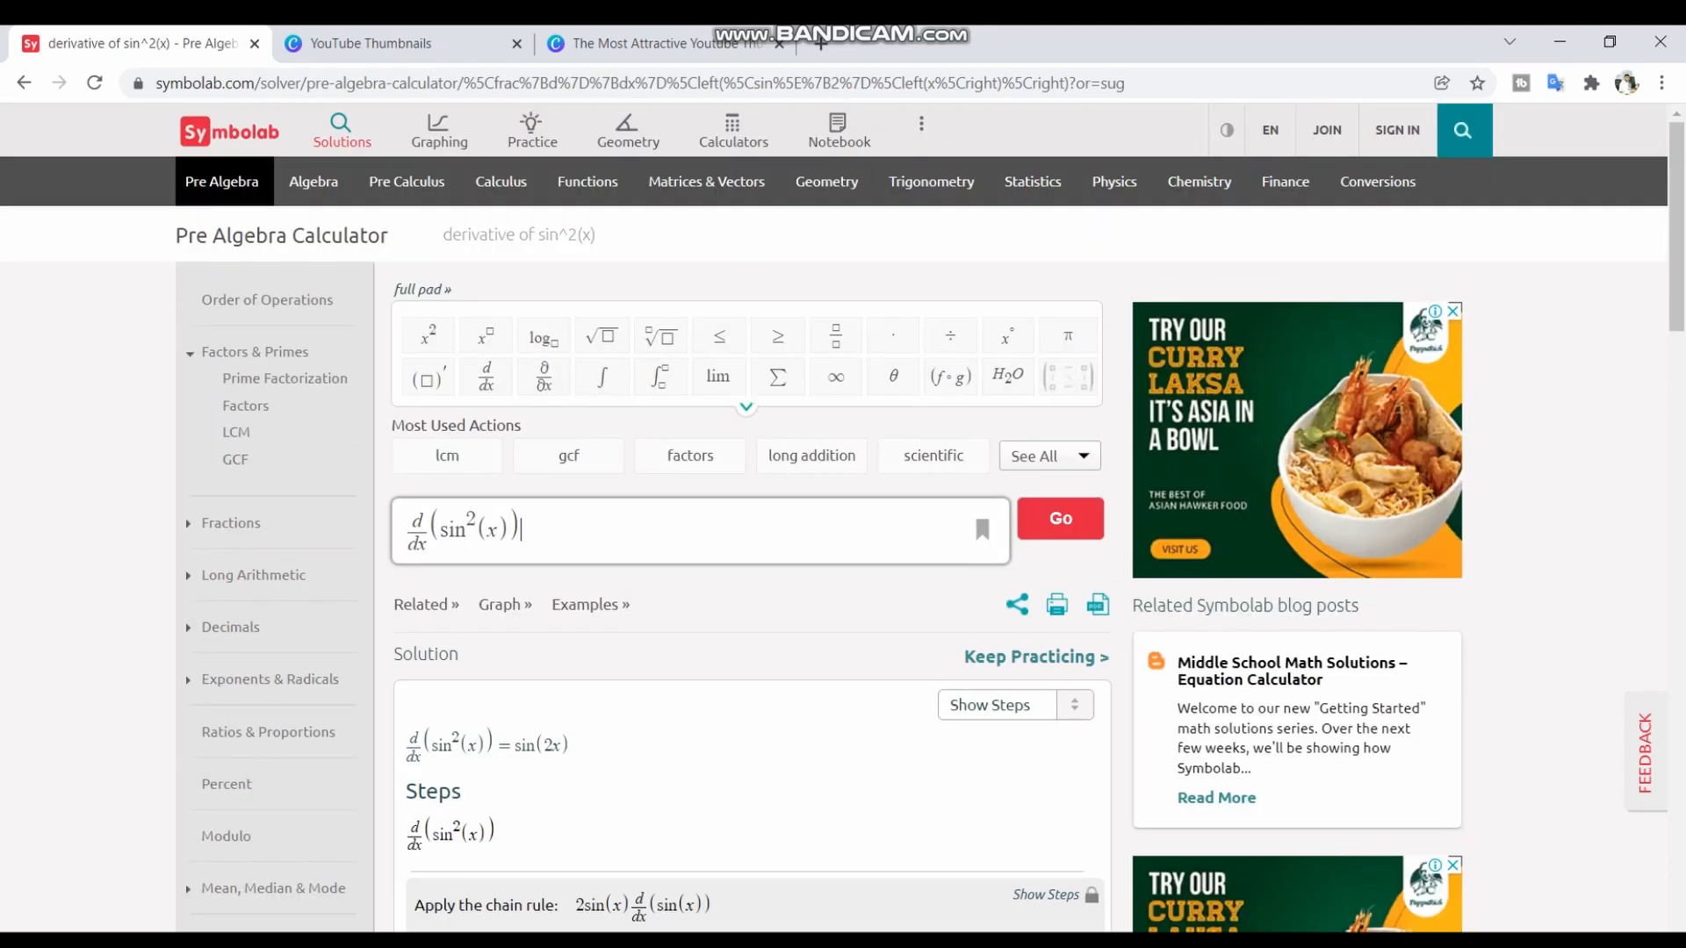